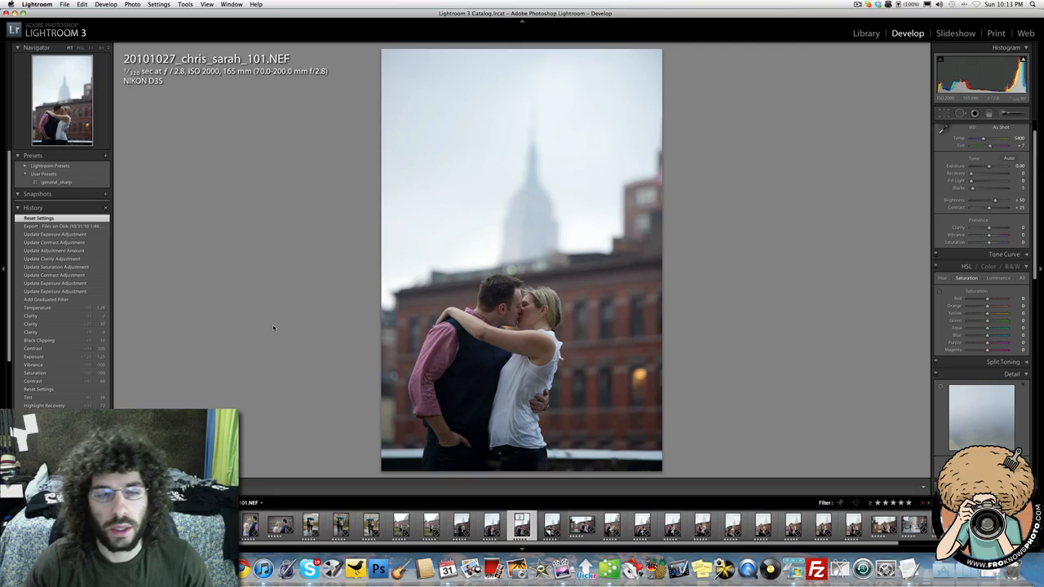
mouse_move(300, 326)
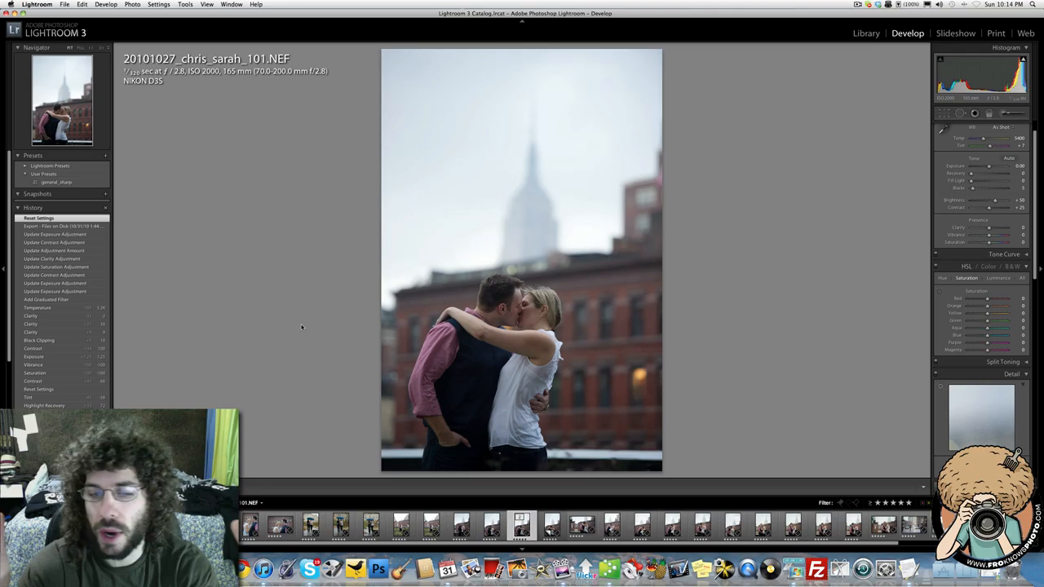
mouse_move(356, 450)
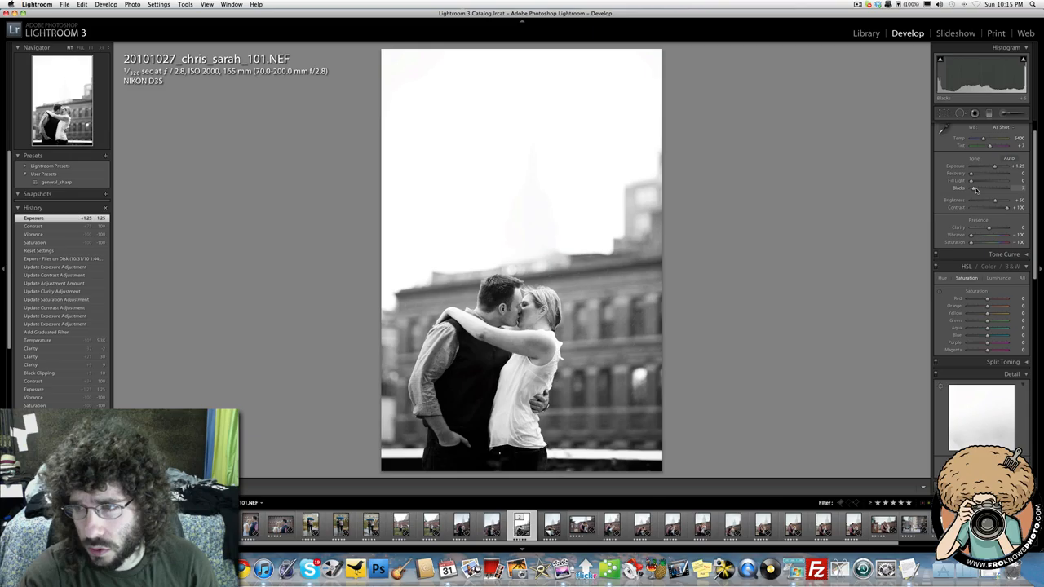
drag(995, 188, 1008, 187)
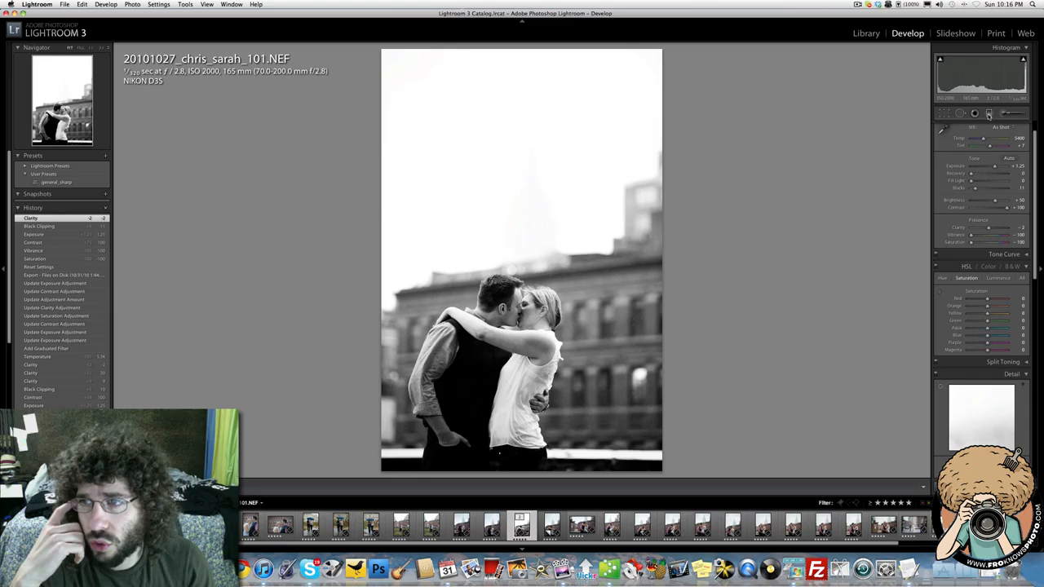
- Select the Graduated Filter tool to start darkening the sky, then switch back to the colour version
click(988, 114)
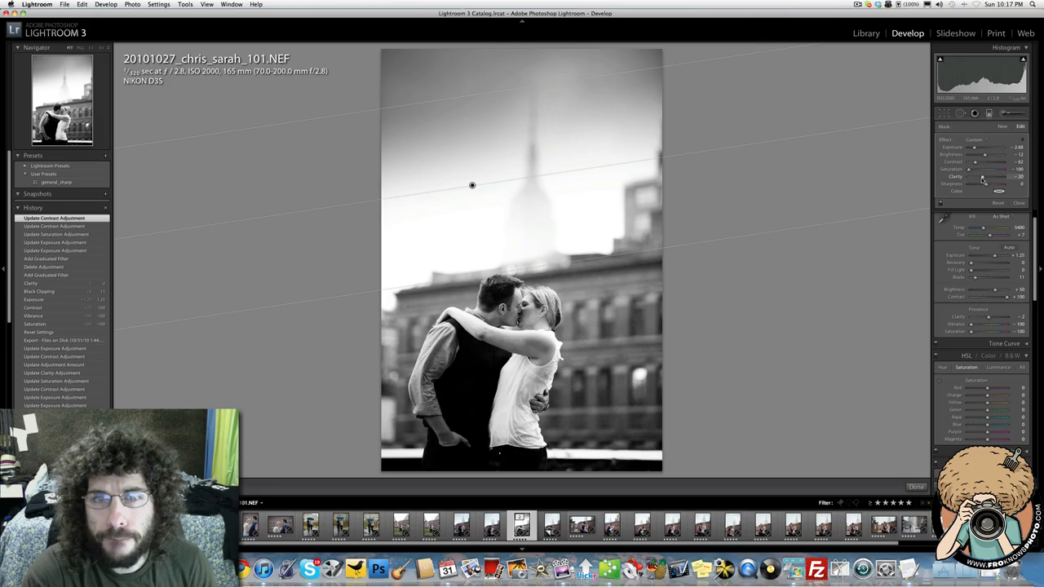
click(942, 114)
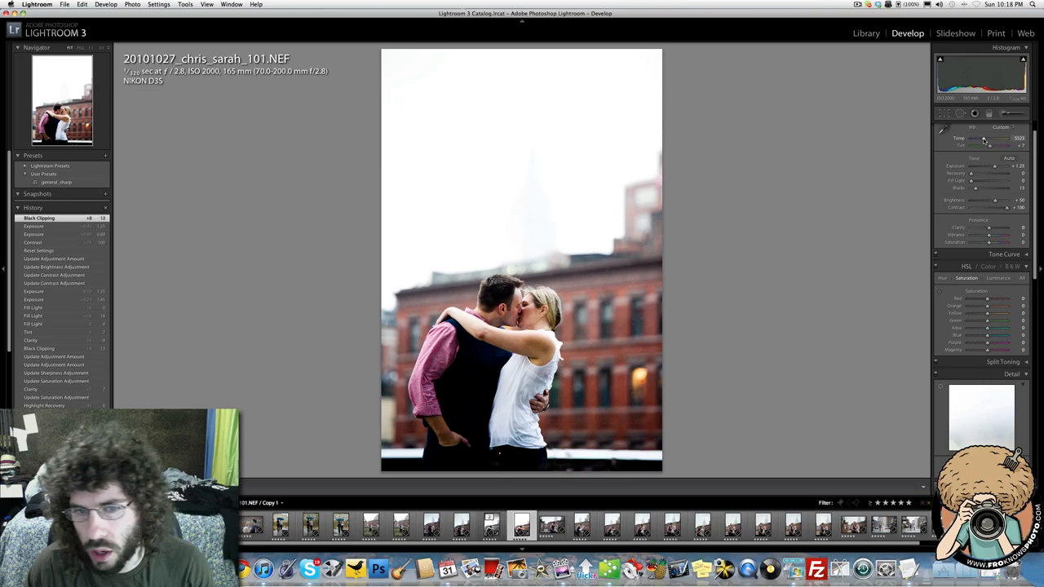
- Lower the filter Exposure and drag the graduated darkening from the top of the sky down toward the buildings
drag(983, 138, 986, 138)
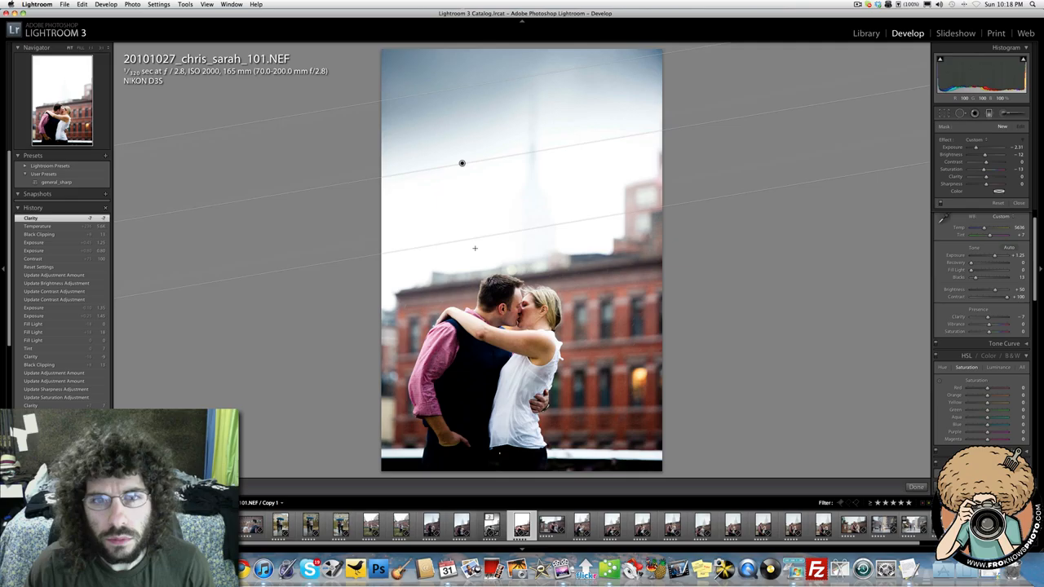
drag(461, 163, 461, 179)
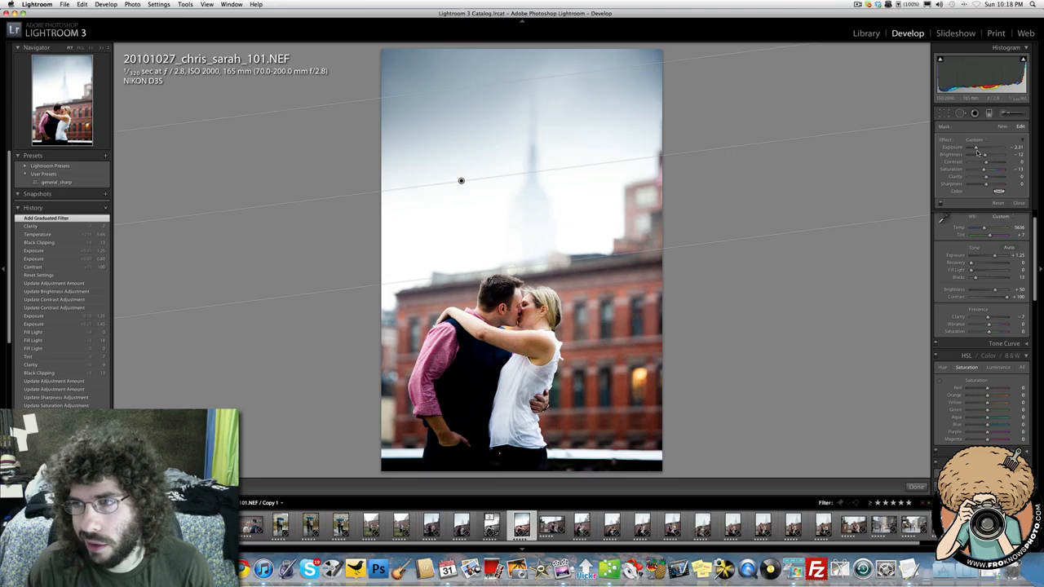
drag(996, 168, 965, 168)
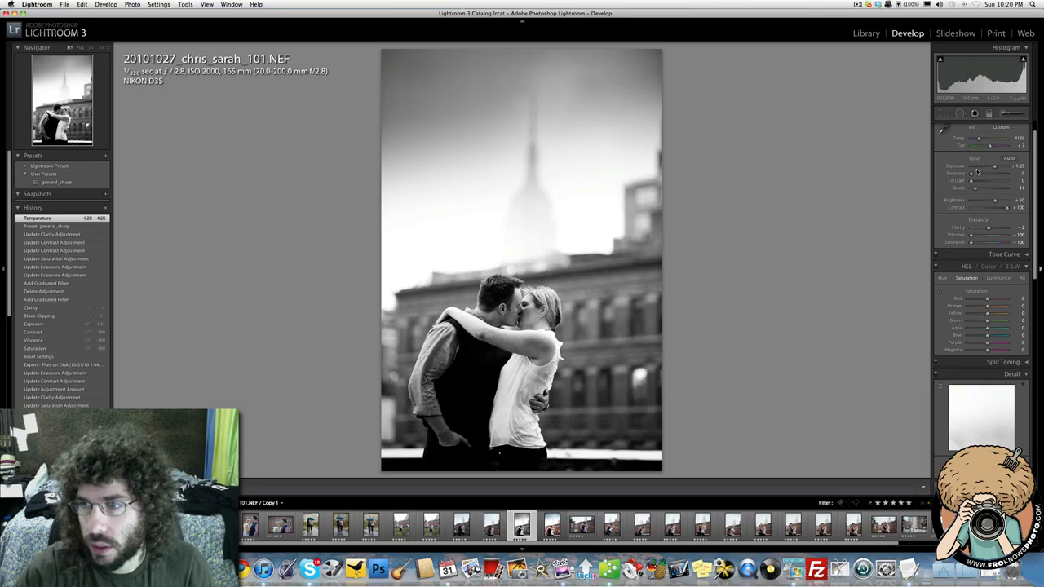
- Fine-tune a tone slider on the black-and-white version, keeping the darkened sky
drag(995, 166, 996, 166)
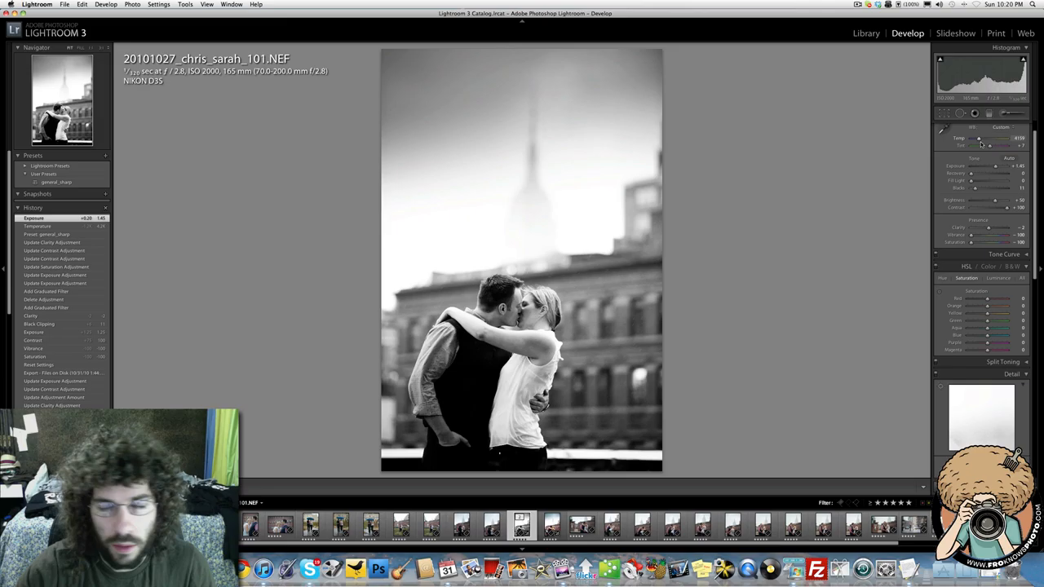
drag(1002, 166, 994, 166)
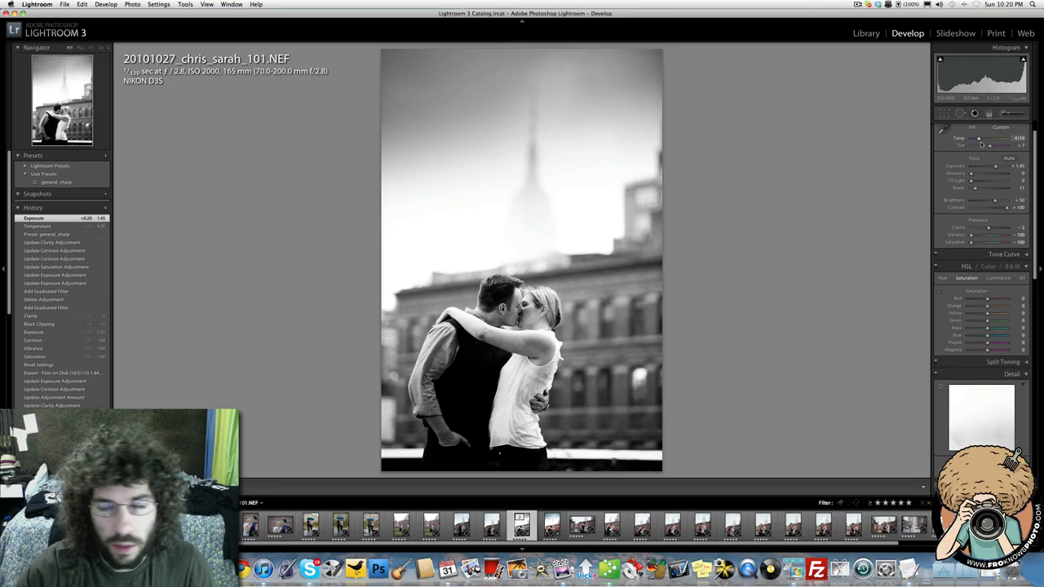